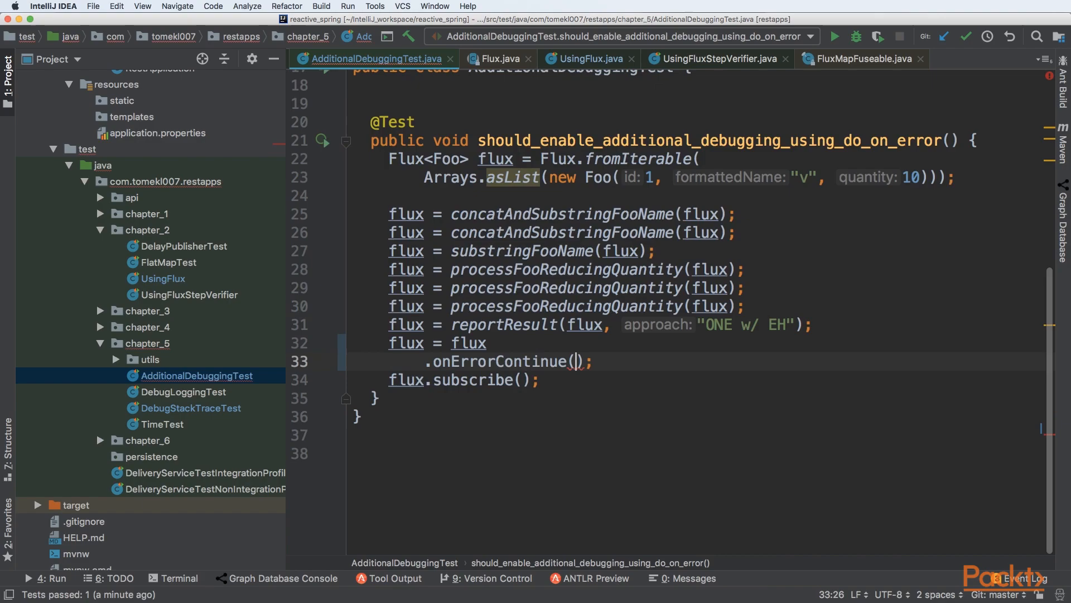
{"action": "type", "text": "new"}
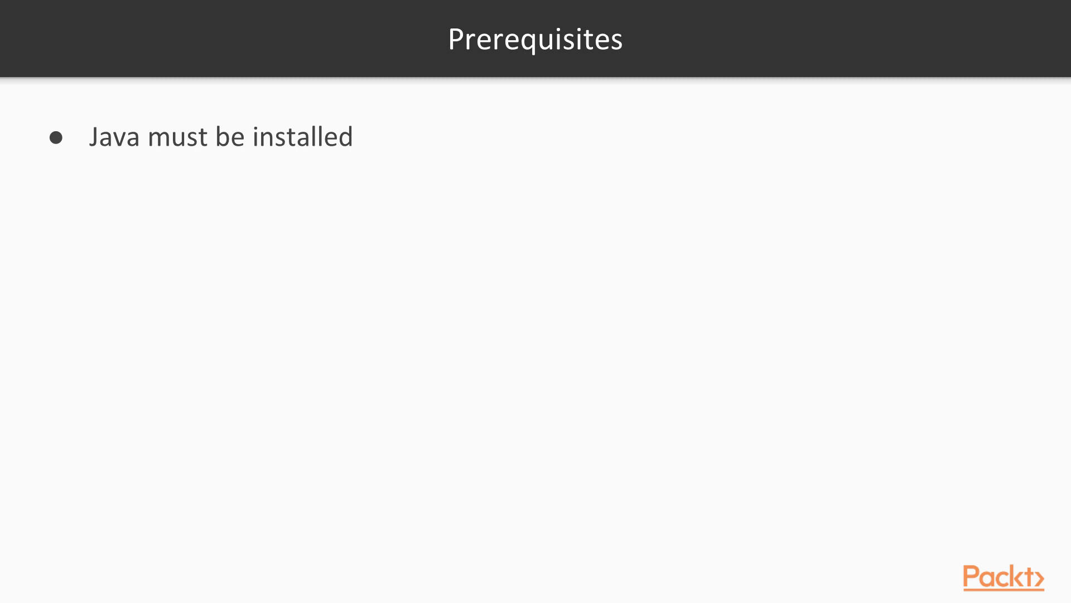
{"action": "type", "text": "Software Requirements : IntelliJ IDE"}
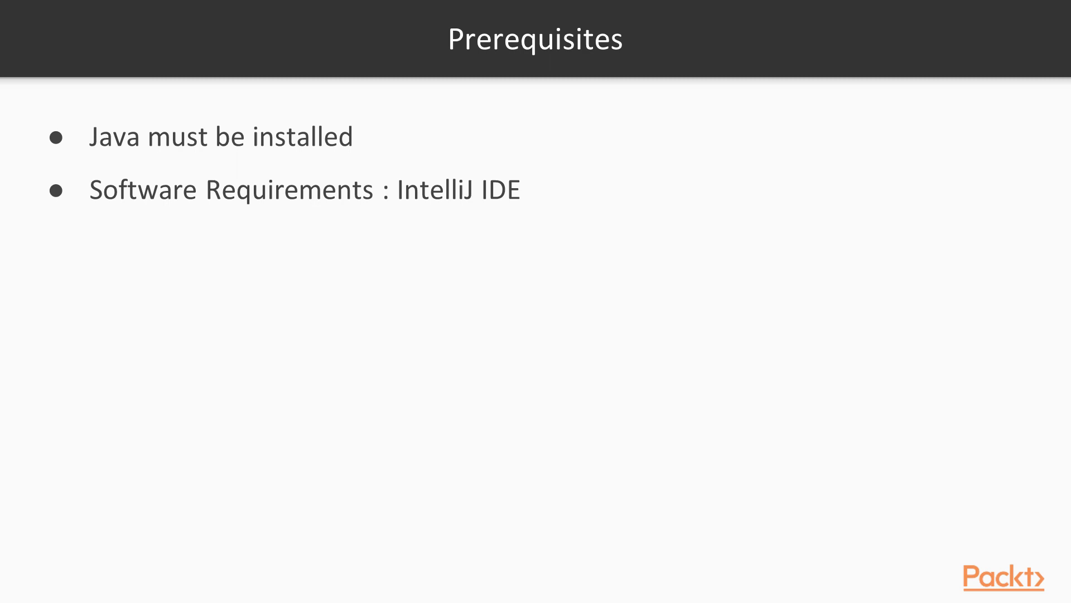
{"action": "type", "text": "Hardware Requirements: Modern laptop or desktop"}
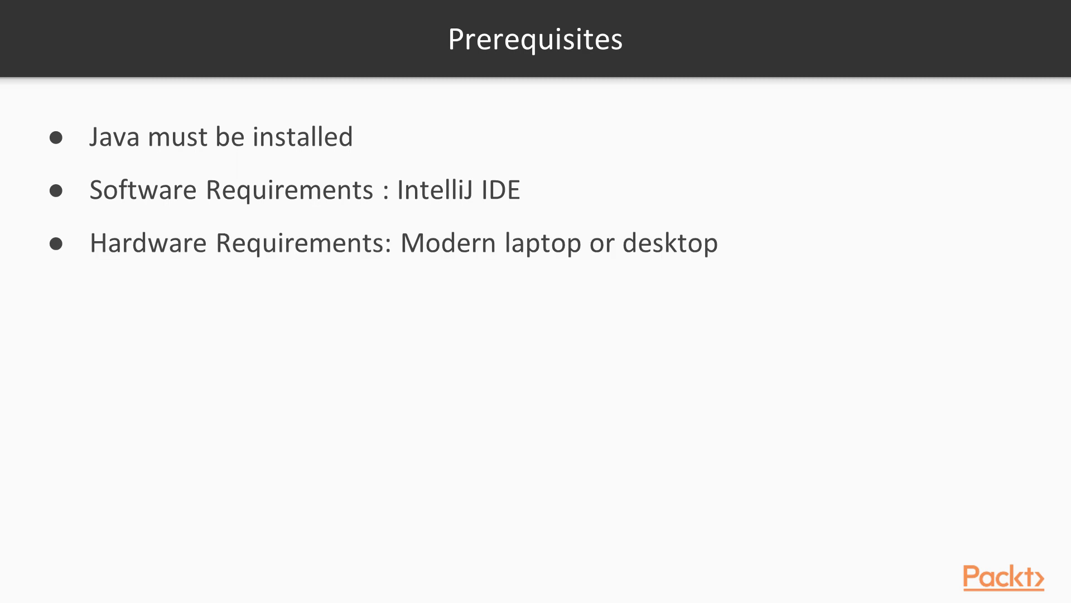